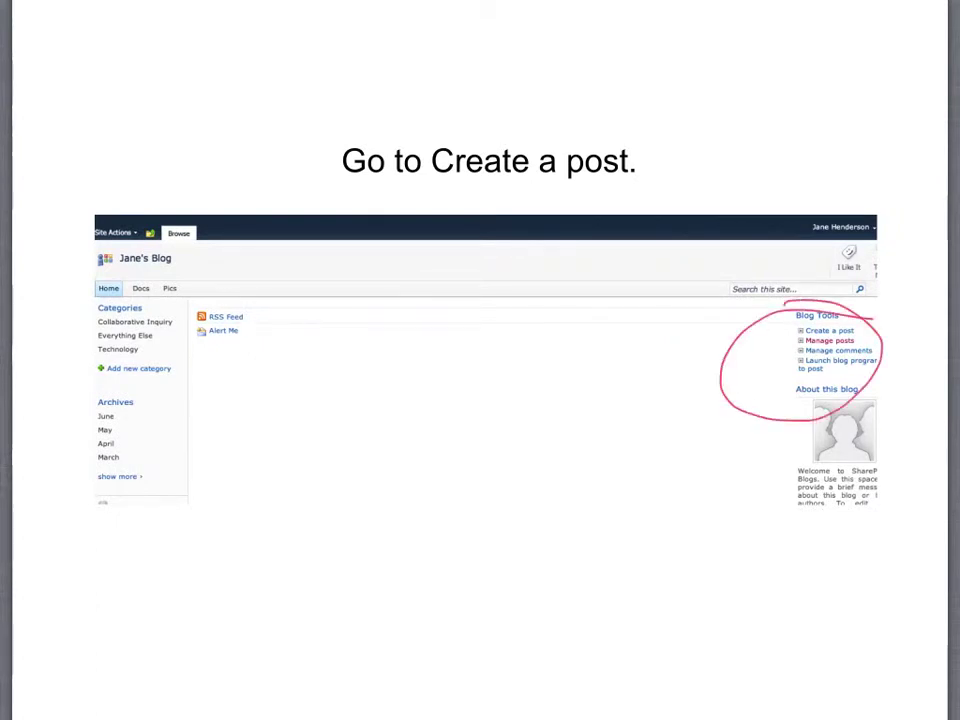
- Create a new post titled 'How to upload photos' and place the cursor in its body
click(828, 330)
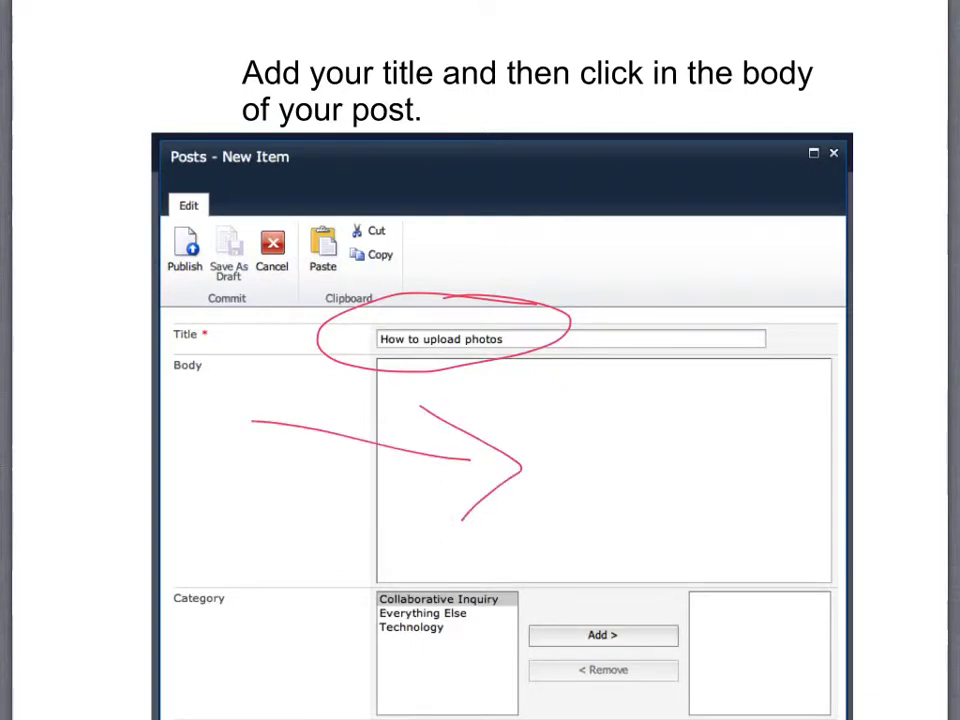
click(600, 470)
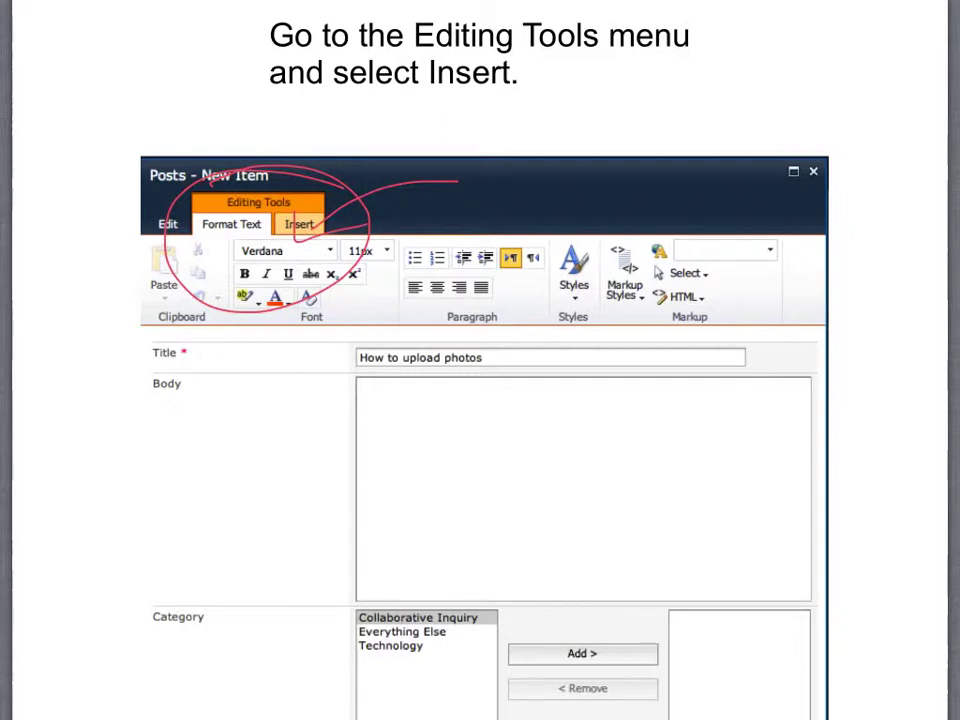
- Choose Insert > Picture > From Computer to bring up the picture upload dialog
click(300, 224)
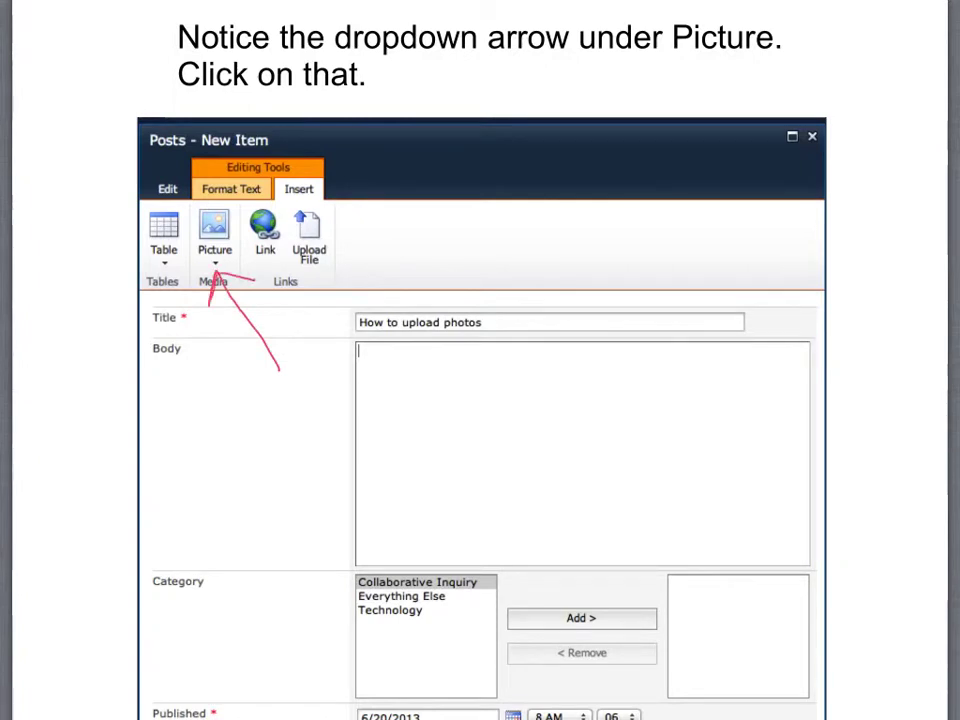
click(214, 264)
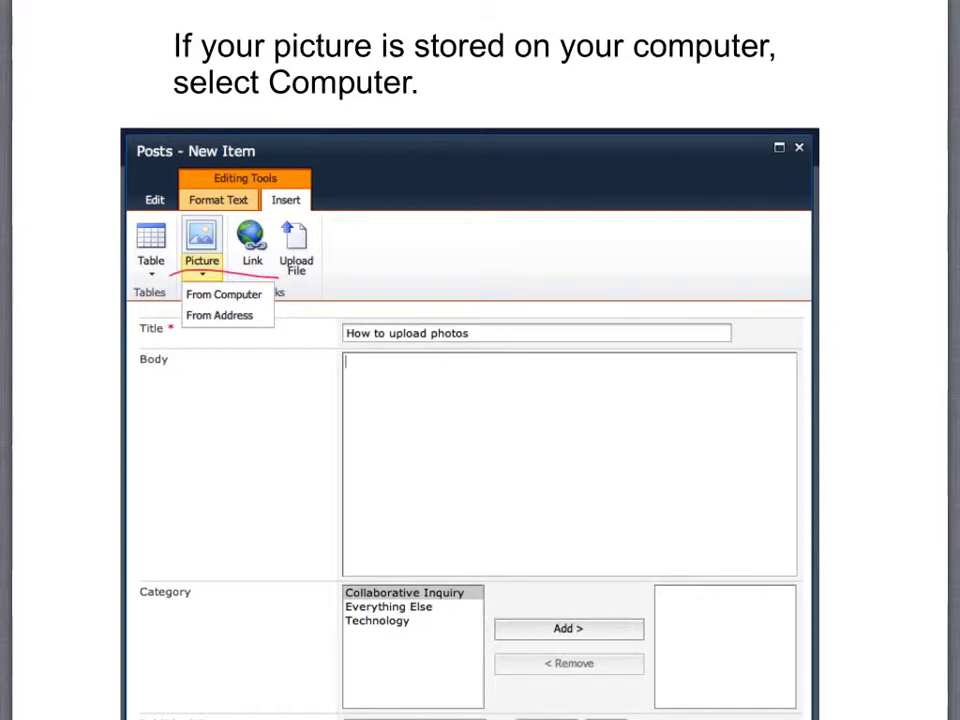
click(224, 294)
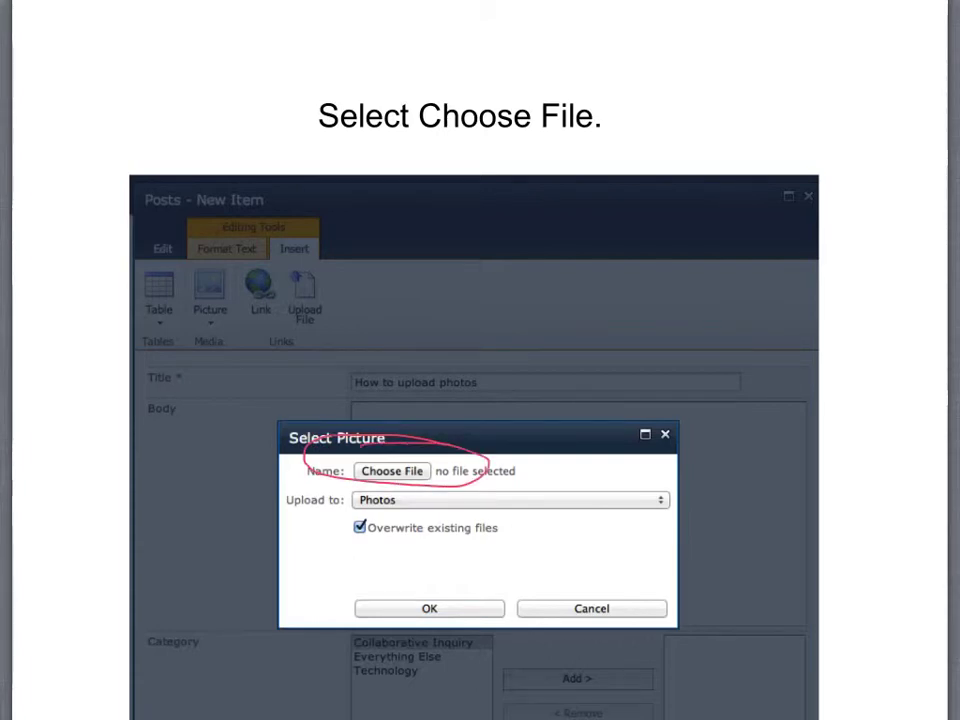
- Upload IMG_1312.jpg to the Photos library, reaching its properties form titled eTech Coach Session
click(392, 472)
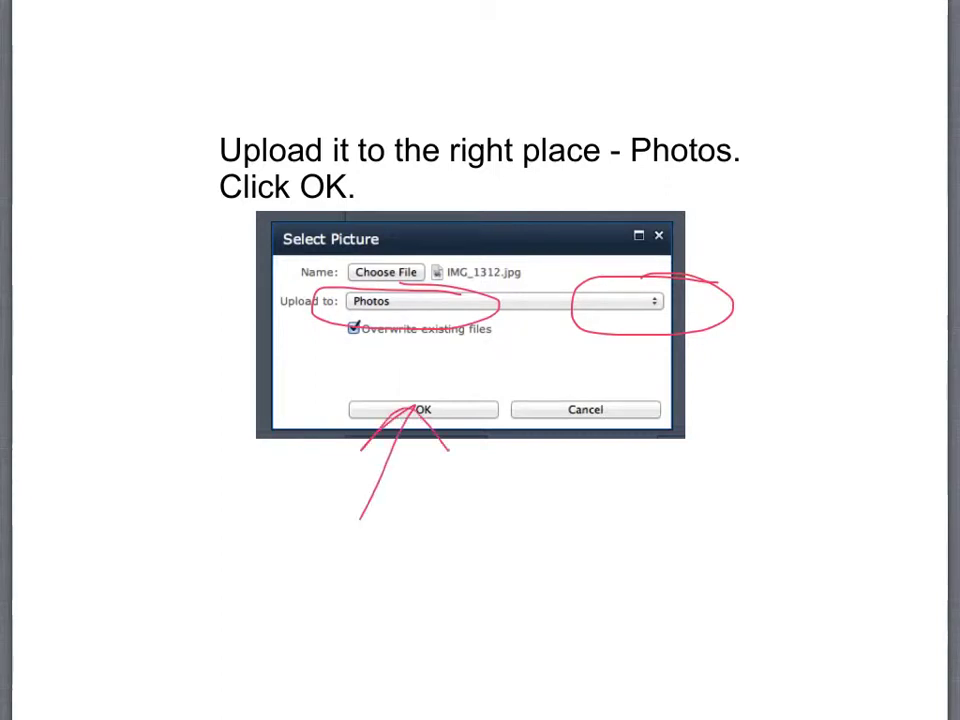
click(424, 408)
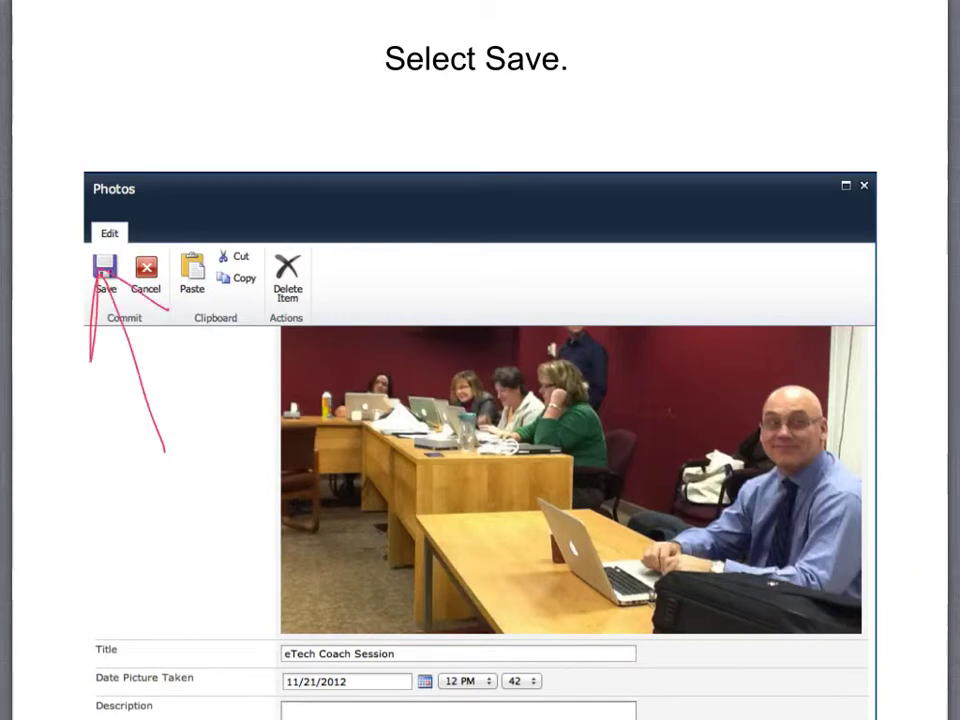
- Save the eTech Coach Session photo's details so it appears in the post body
click(104, 276)
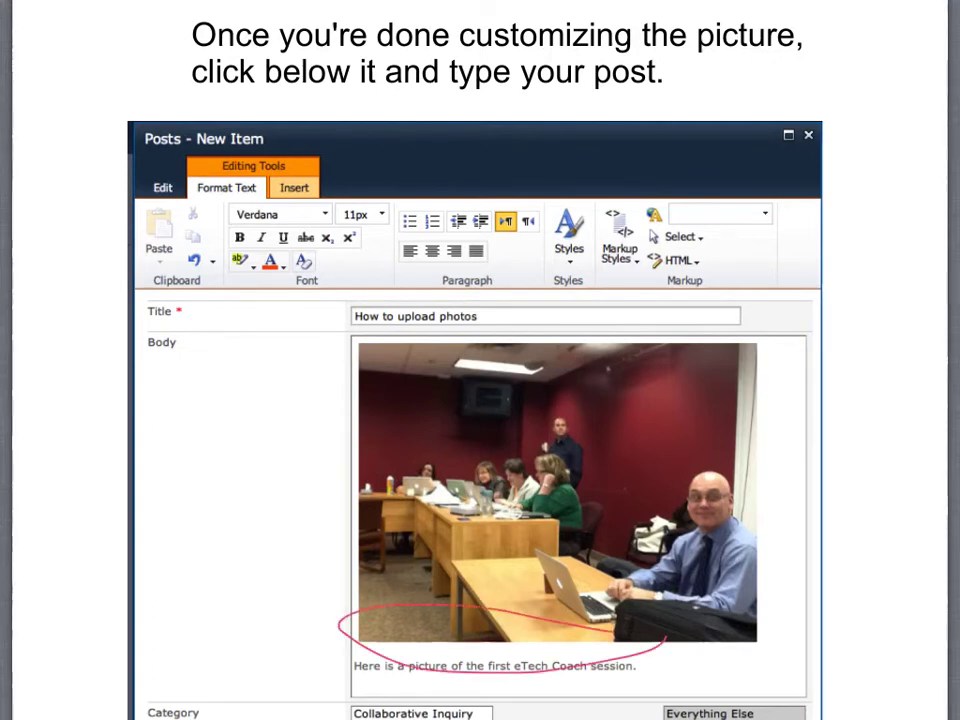
- Scroll down past the photo and caption to reach the Publish button
scroll(down, 3)
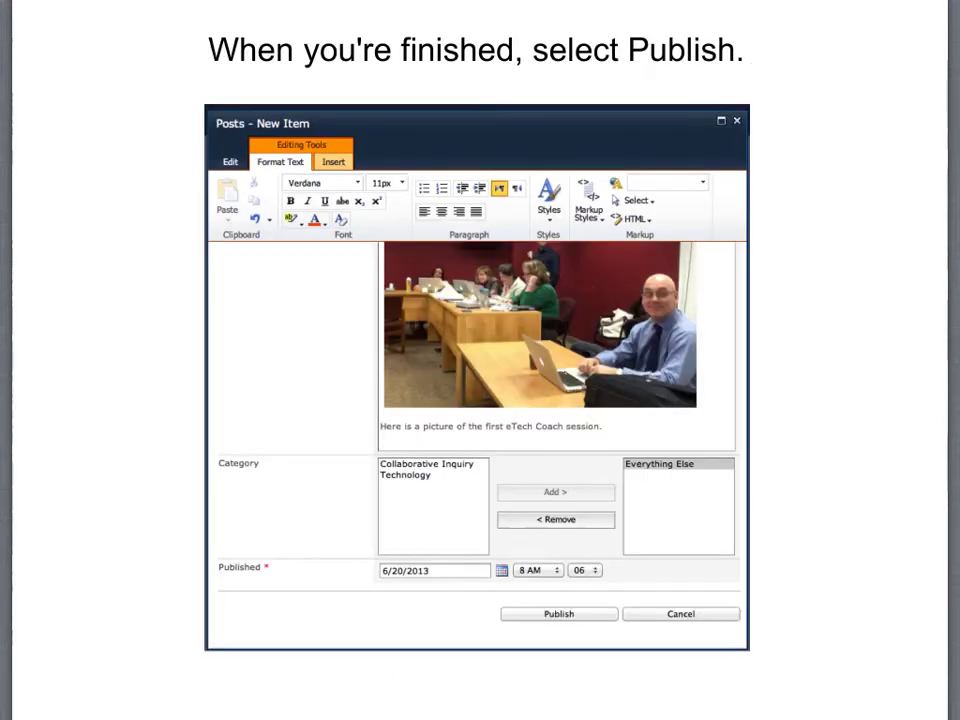